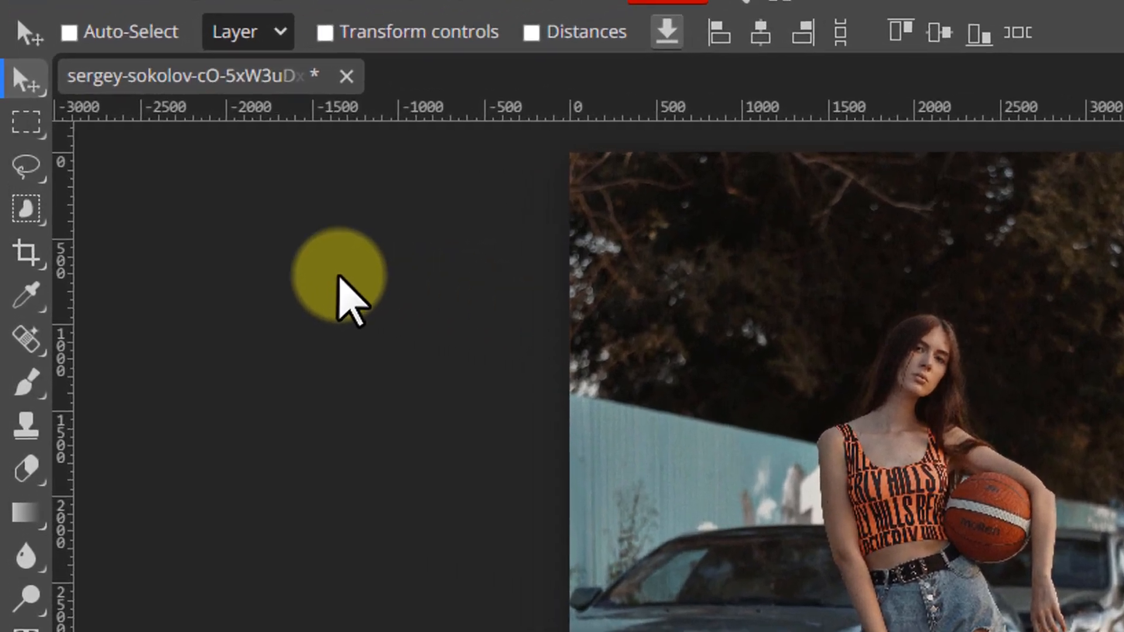
Step: Enter Quick Mask mode on the street photo with a 15 px brush
click(23, 165)
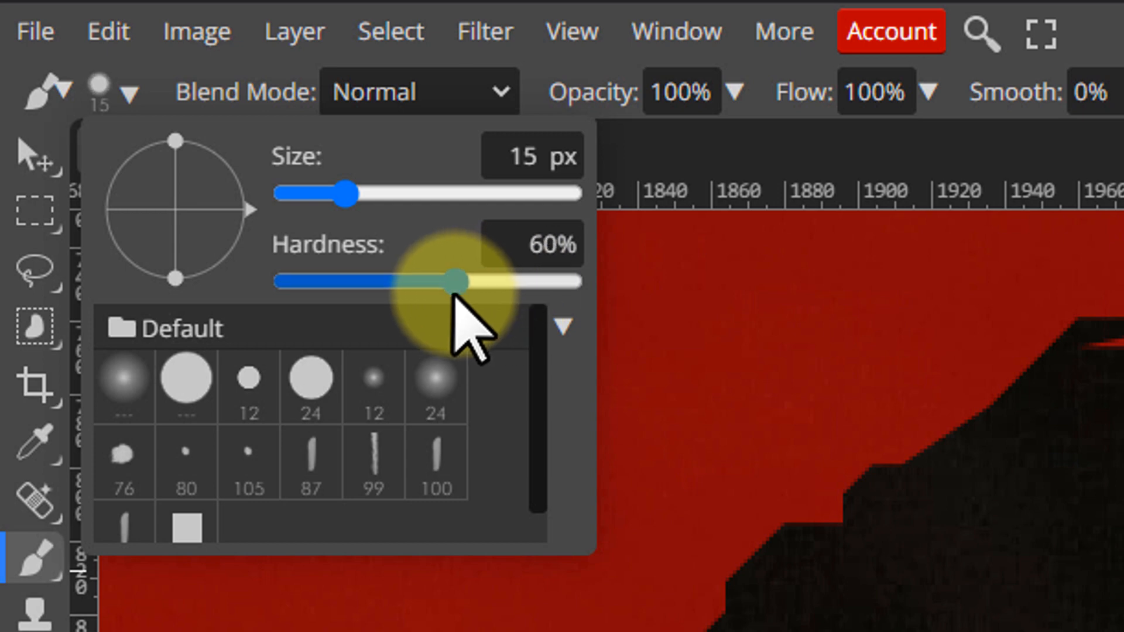
Step: Set brush hardness to 60% and paint the mask around her edges, swapping to white for fixes
drag(344, 192, 384, 192)
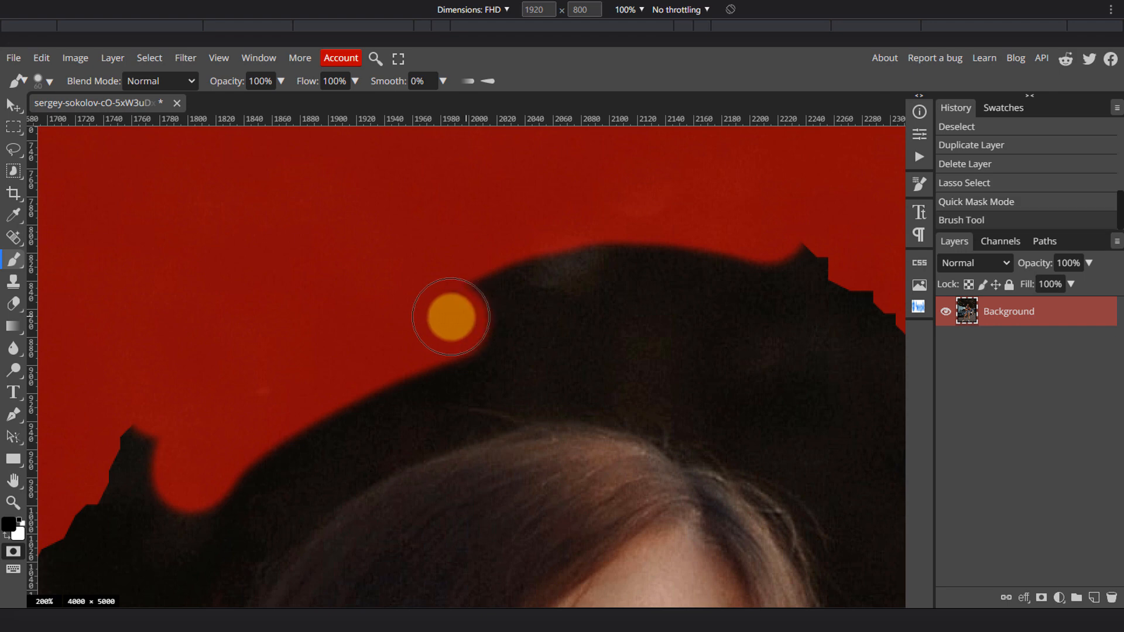
mouse_move(588, 292)
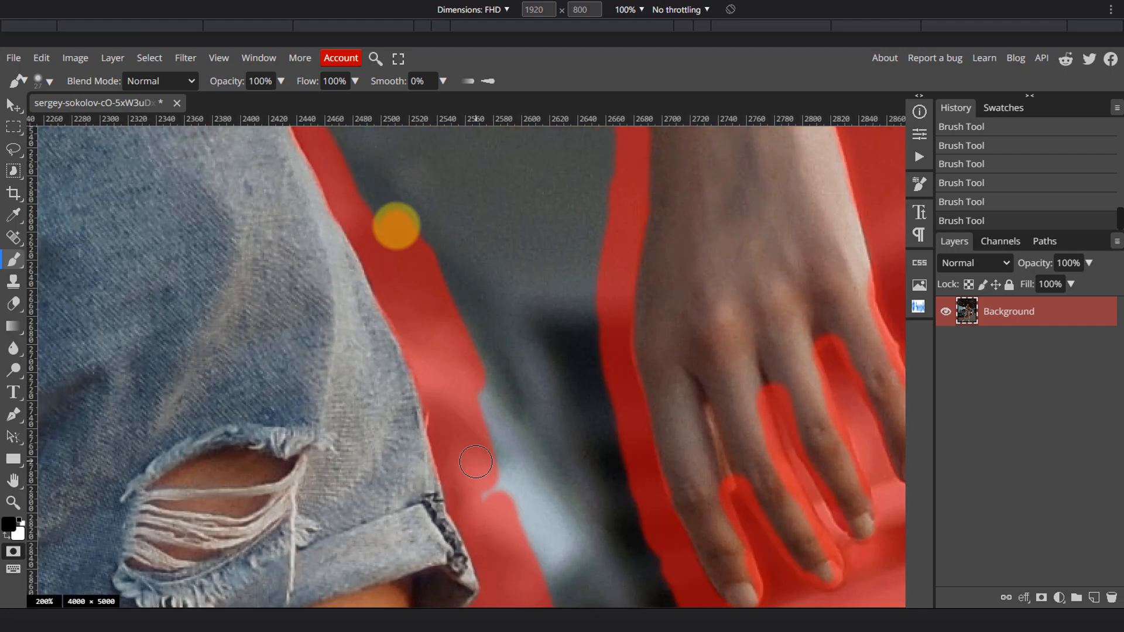
click(41, 58)
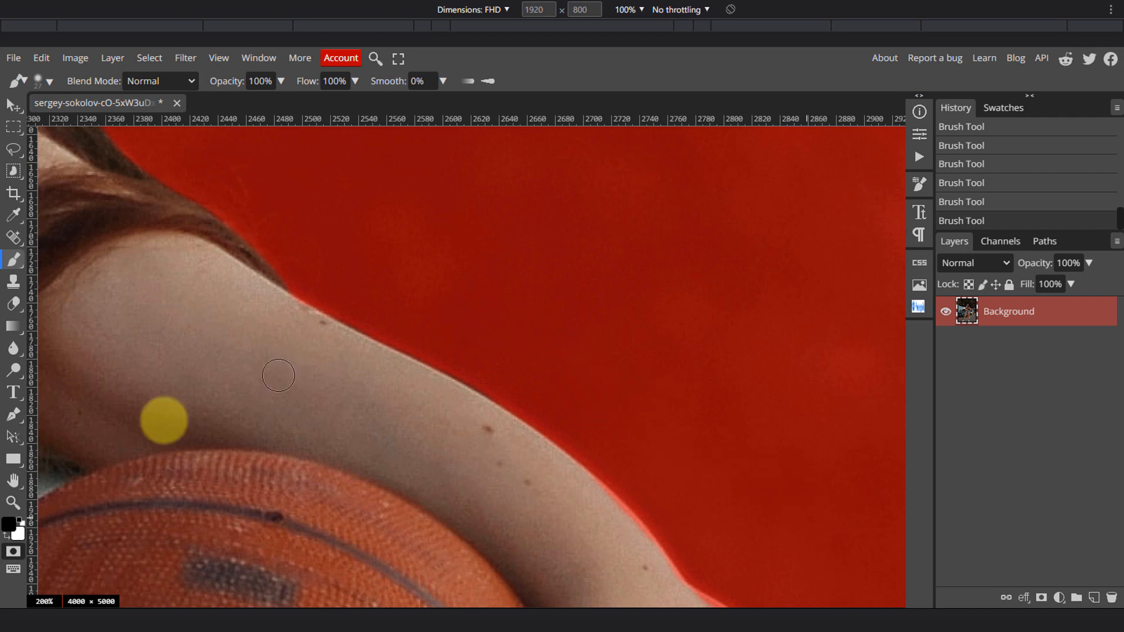
key(x)
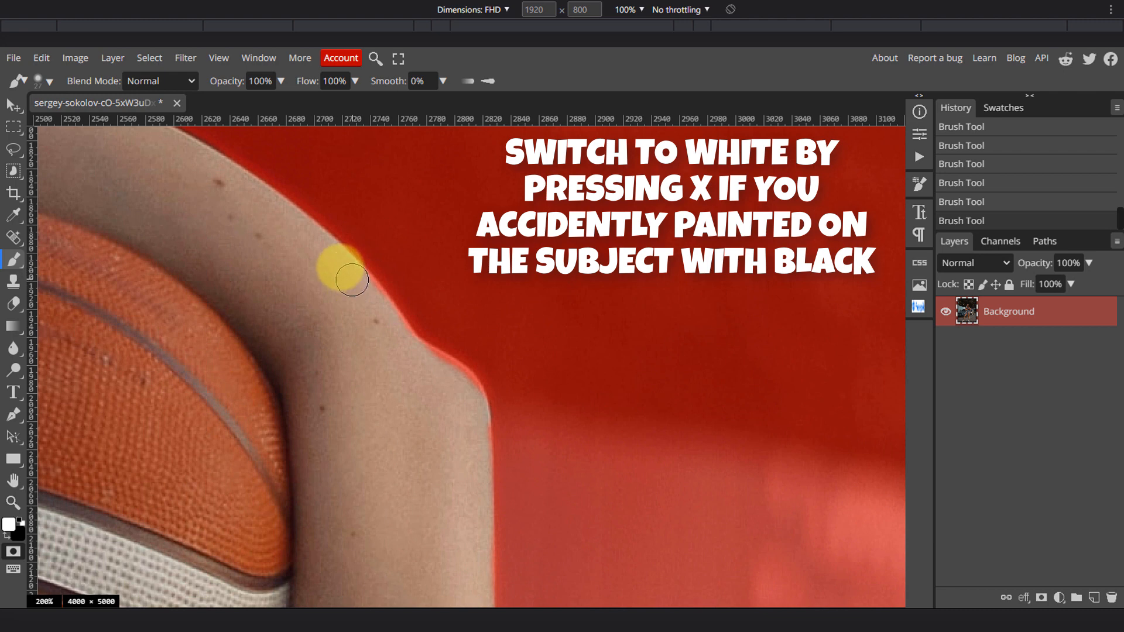
mouse_move(380, 313)
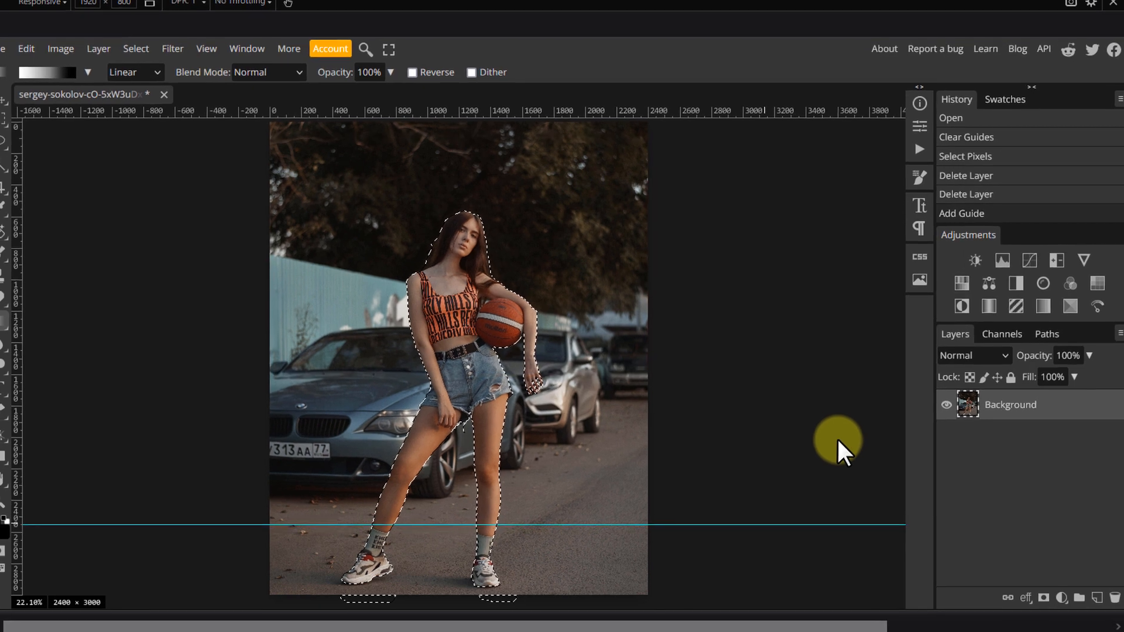
Step: Duplicate the Background into Layer 1 and give it a raster mask of the woman
right_click(1010, 405)
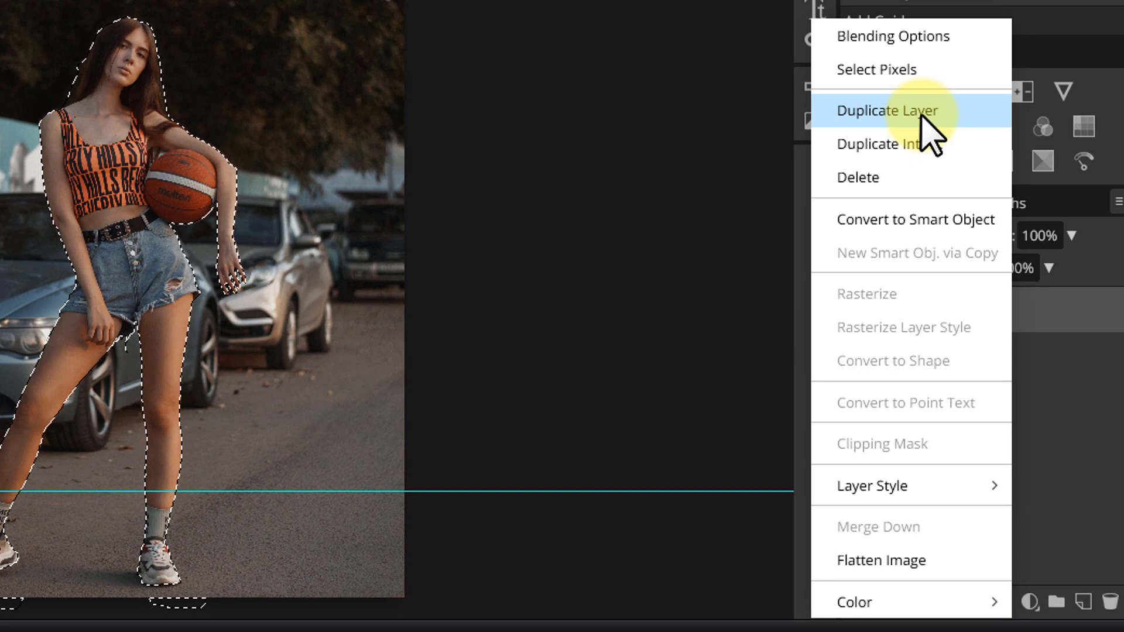
click(888, 110)
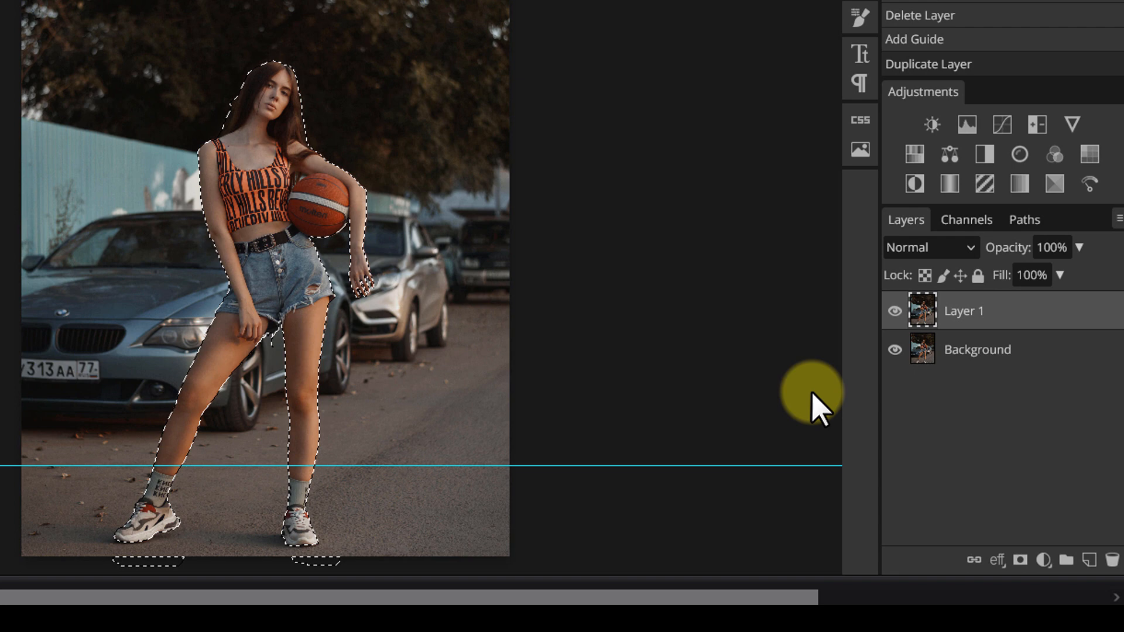
click(1021, 561)
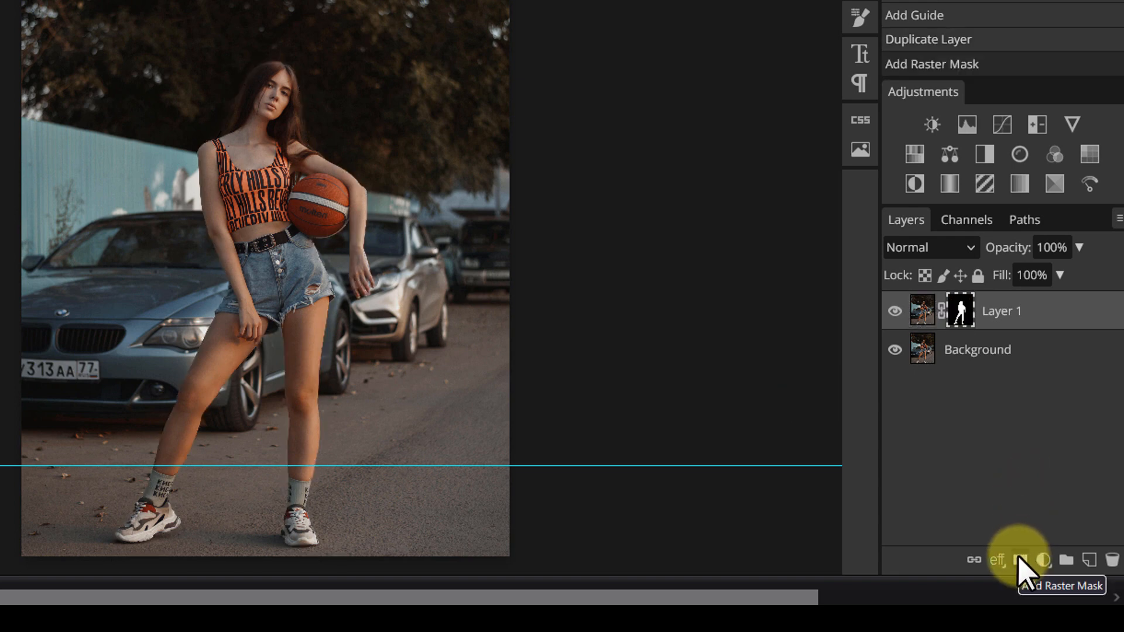
Step: Load the woman's Layer 1 mask as a selection with the Background layer targeted
click(976, 349)
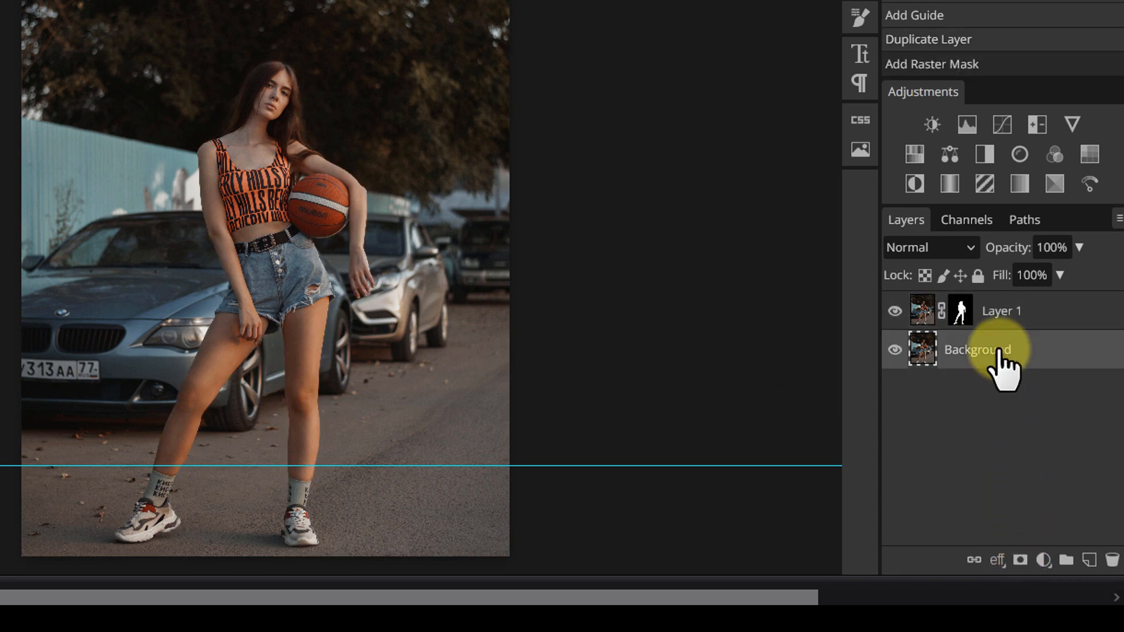
click(960, 310)
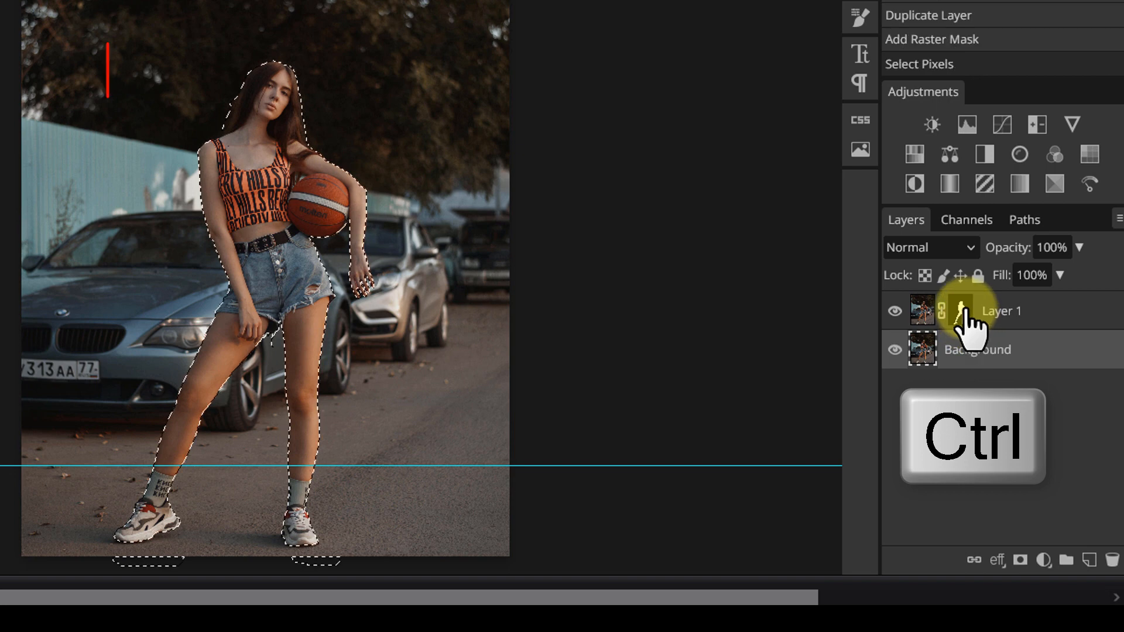
click(977, 349)
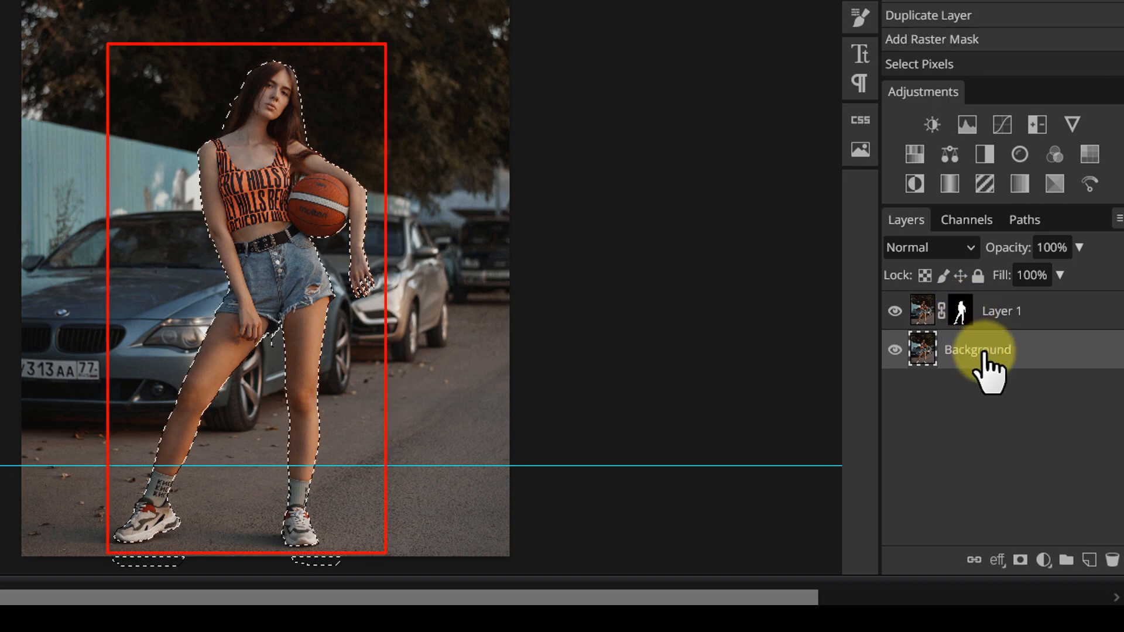
click(203, 24)
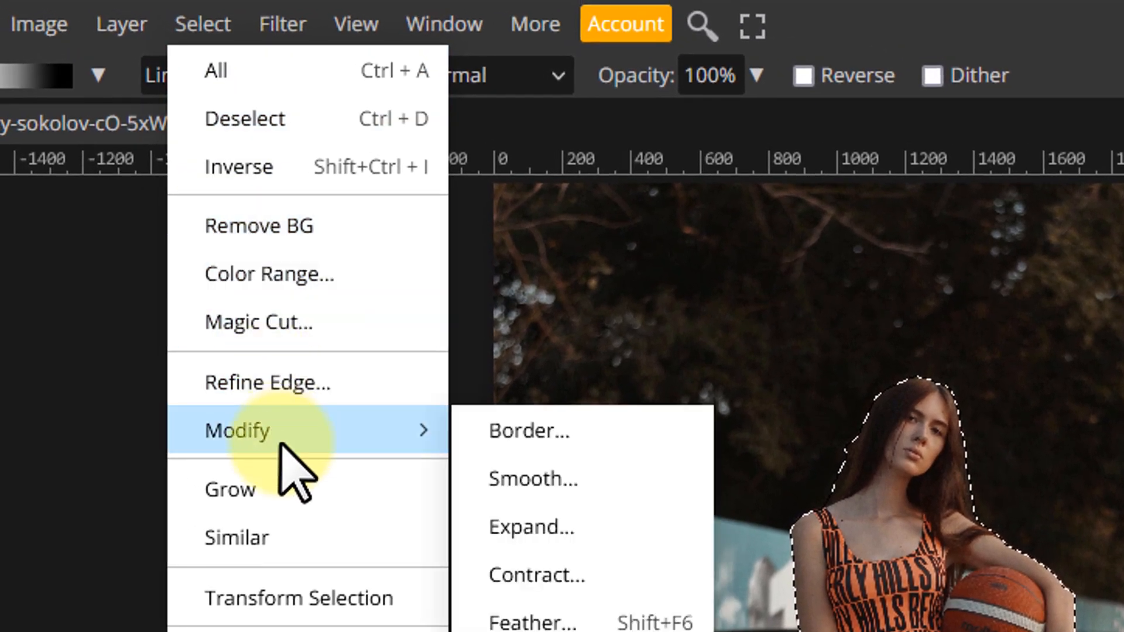
Step: Expand the woman's selection by 10 px and fill it with Content Aware
click(531, 527)
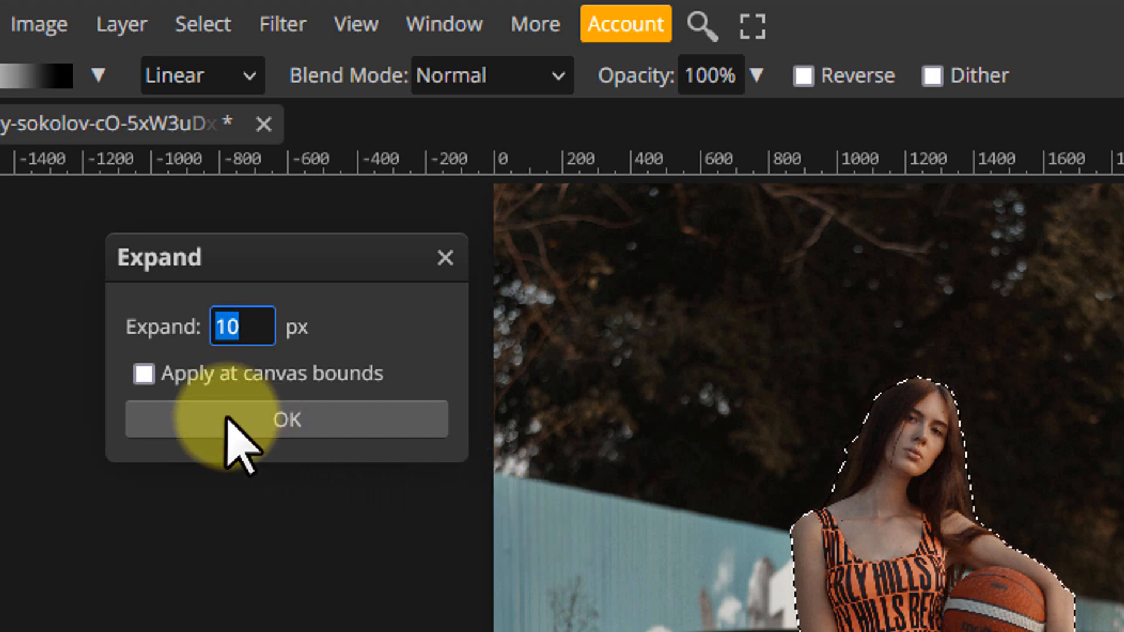
click(285, 419)
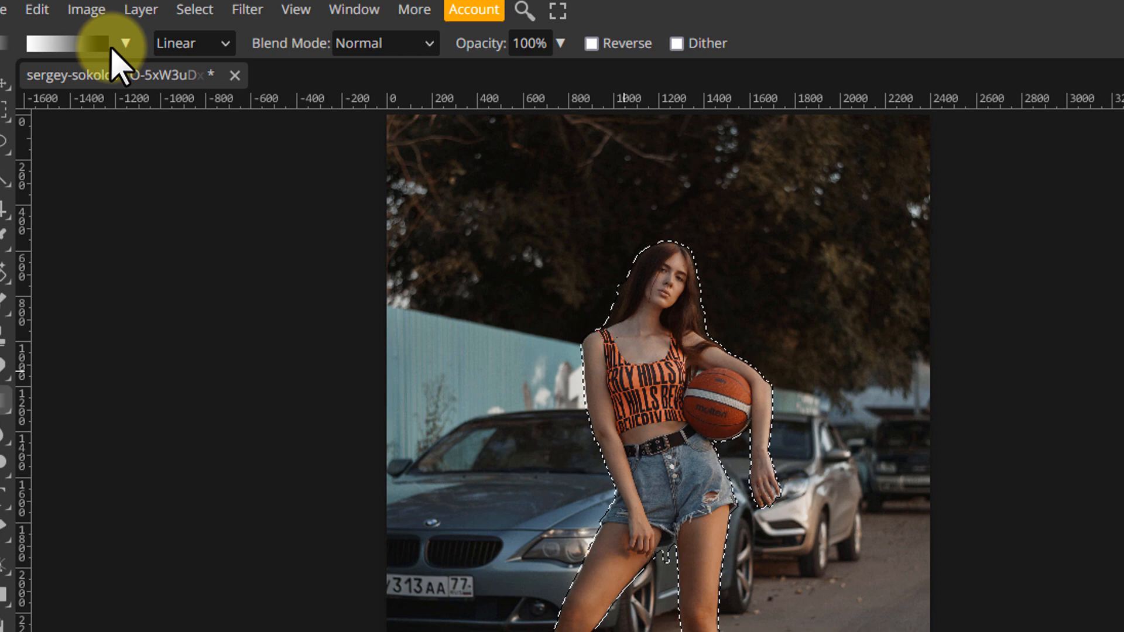
click(35, 10)
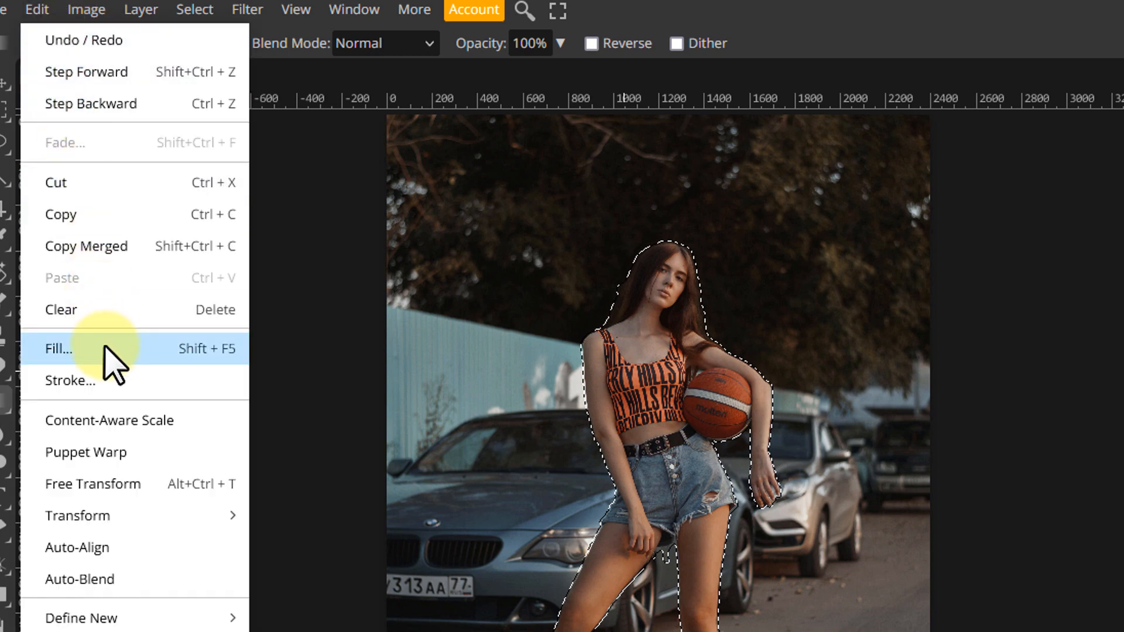
click(58, 348)
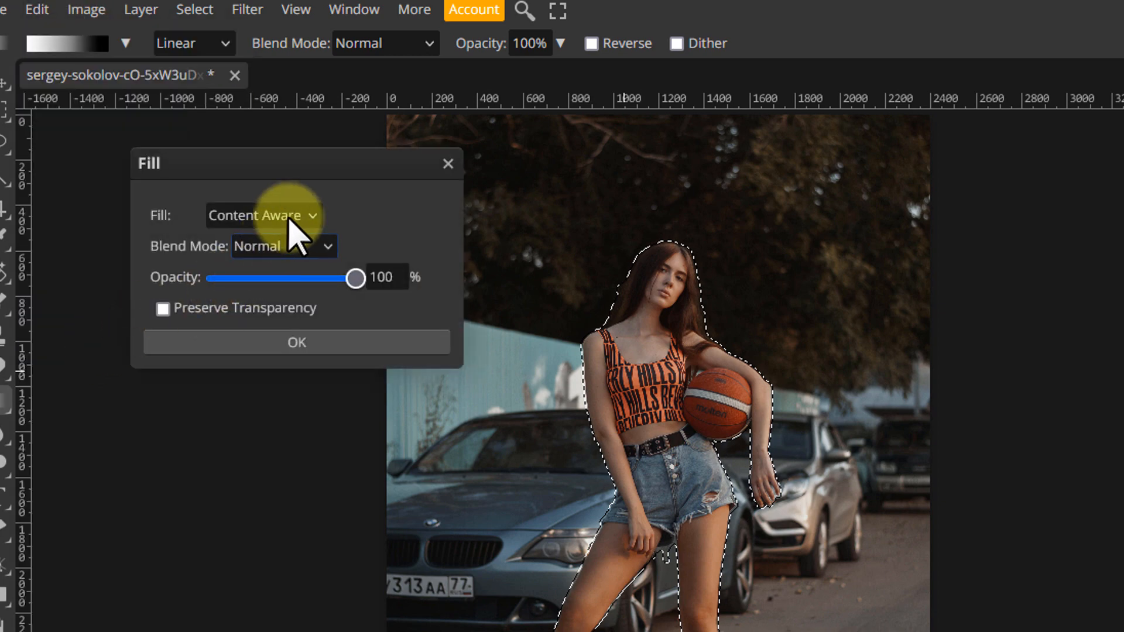
click(262, 215)
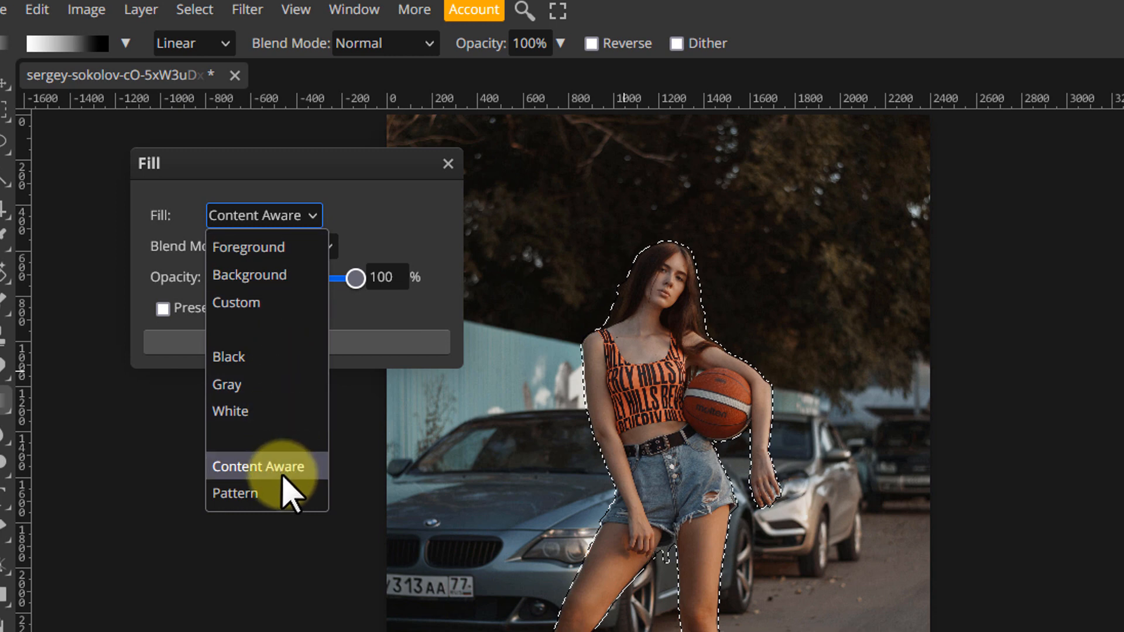
click(258, 466)
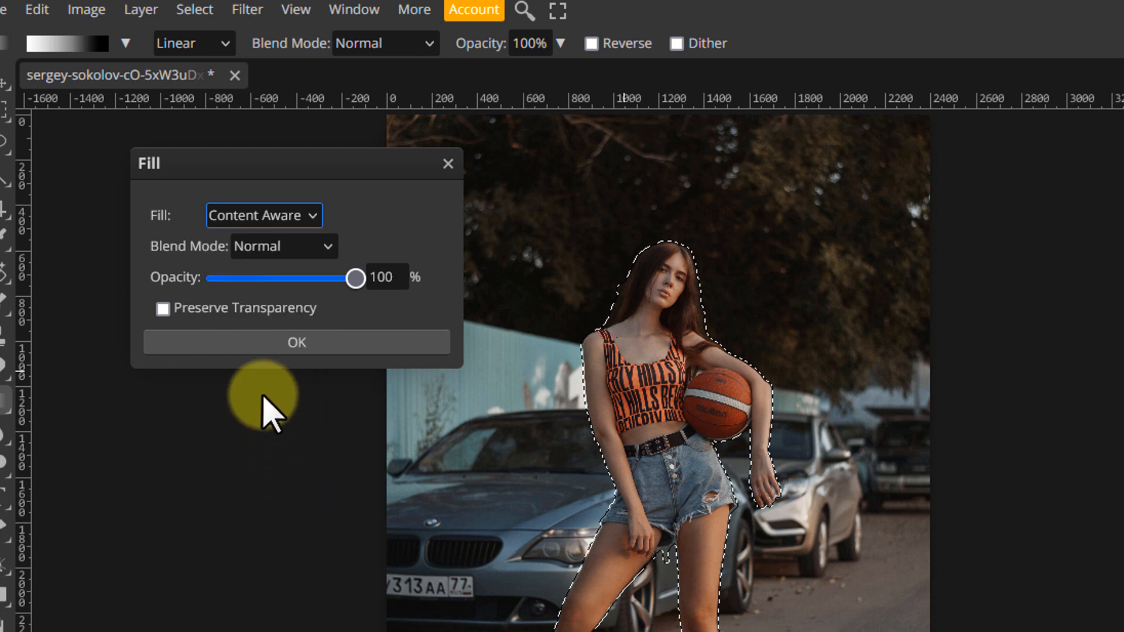
mouse_move(401, 352)
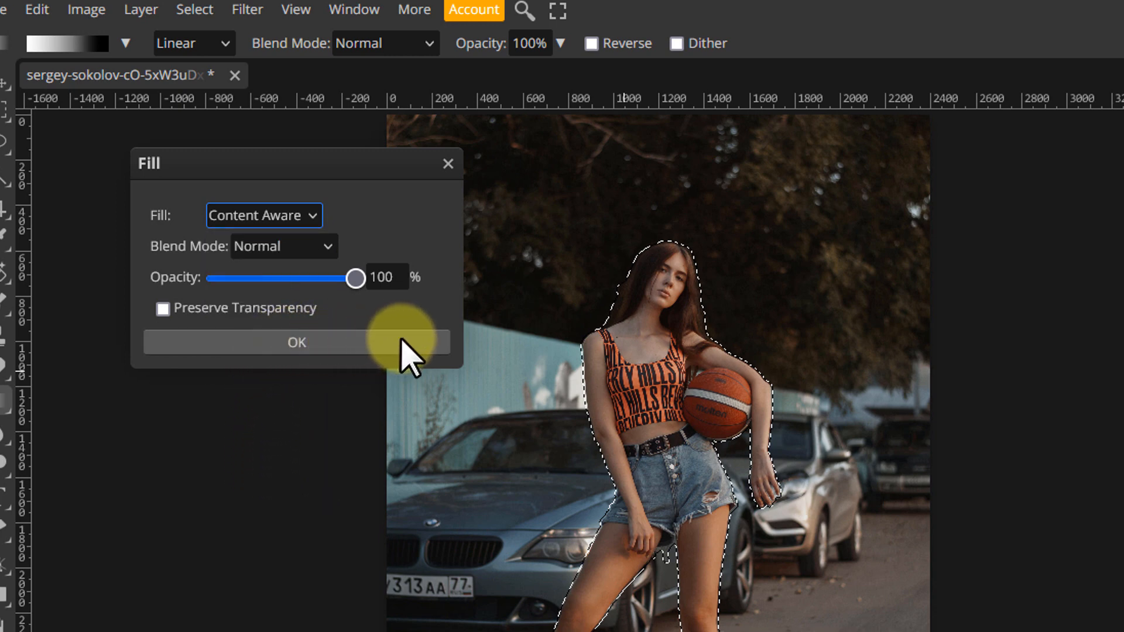
click(296, 342)
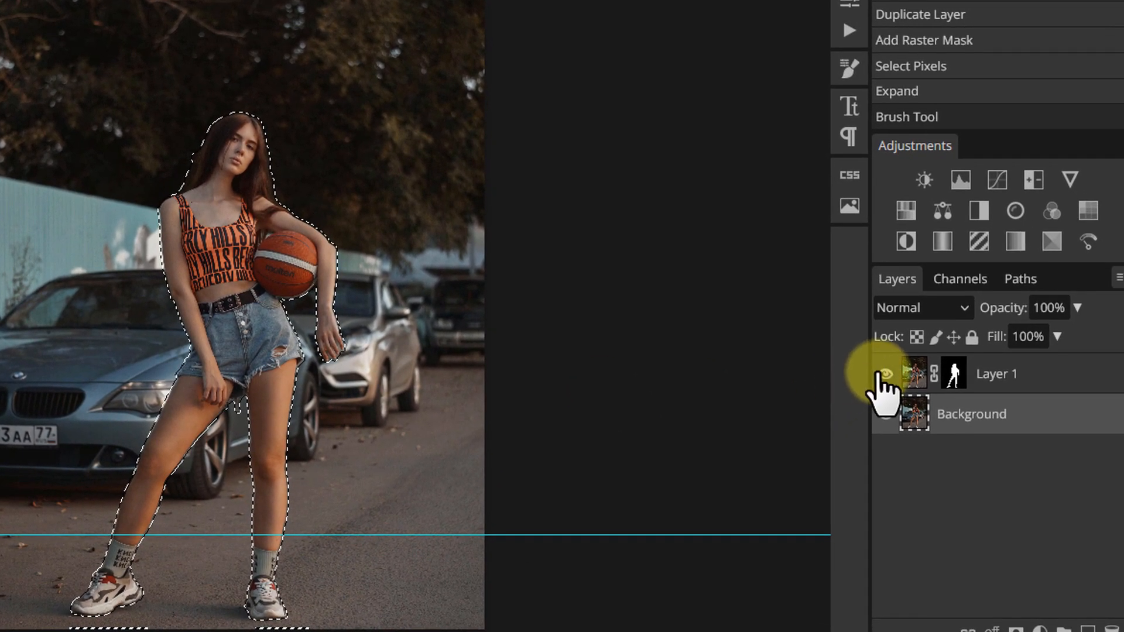
Step: Toggle Layer 1 off and on to check the fill, then duplicate the Background layer
click(892, 373)
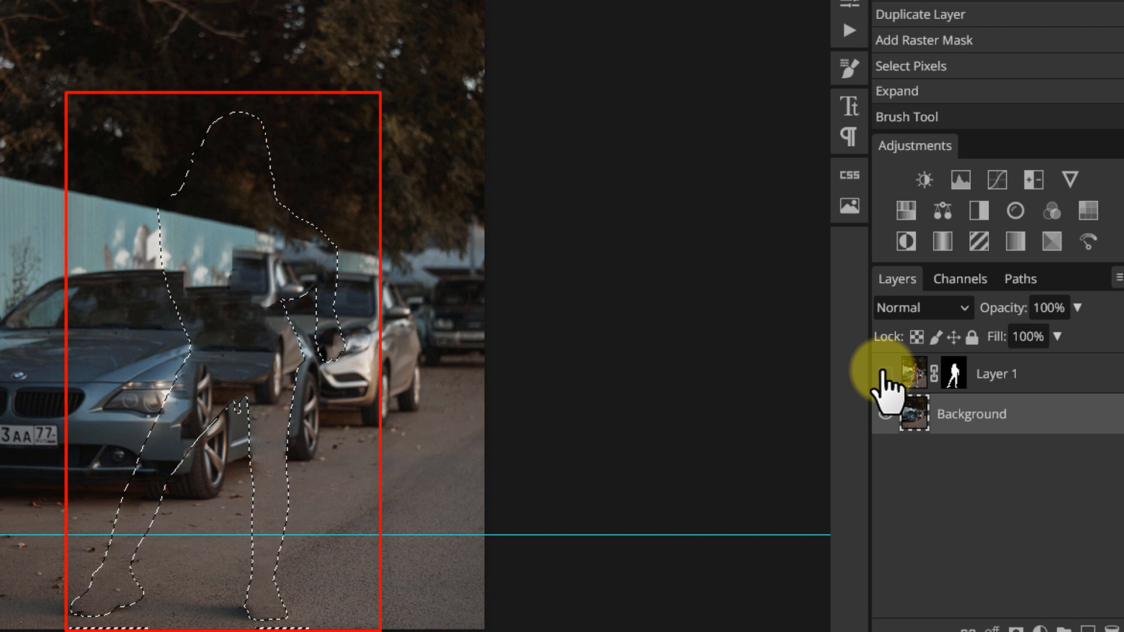
click(883, 373)
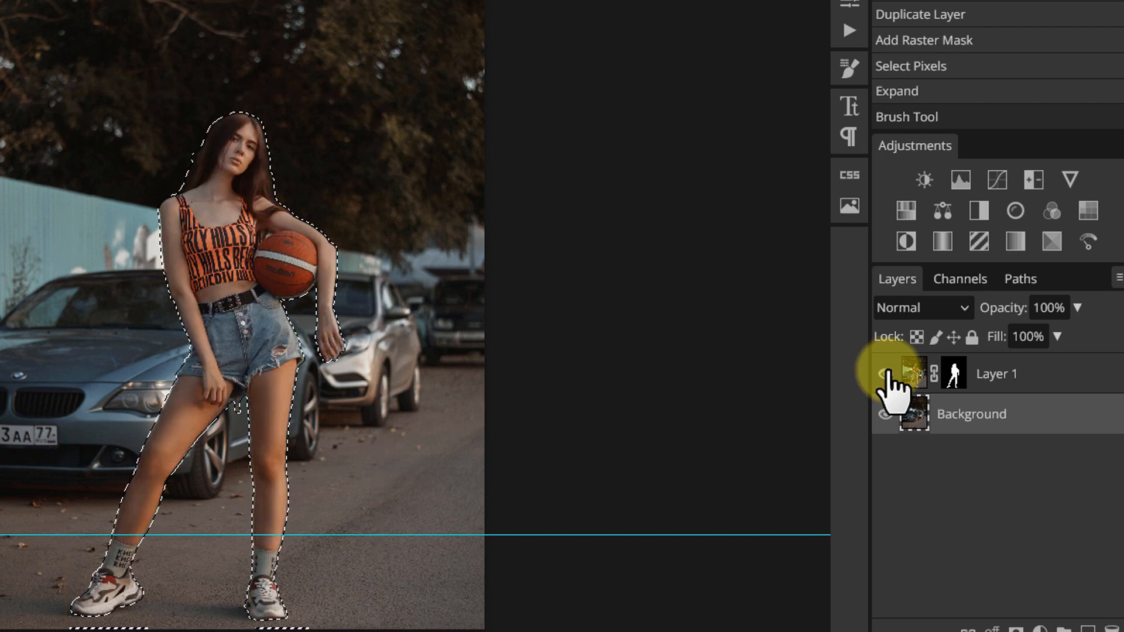
right_click(918, 373)
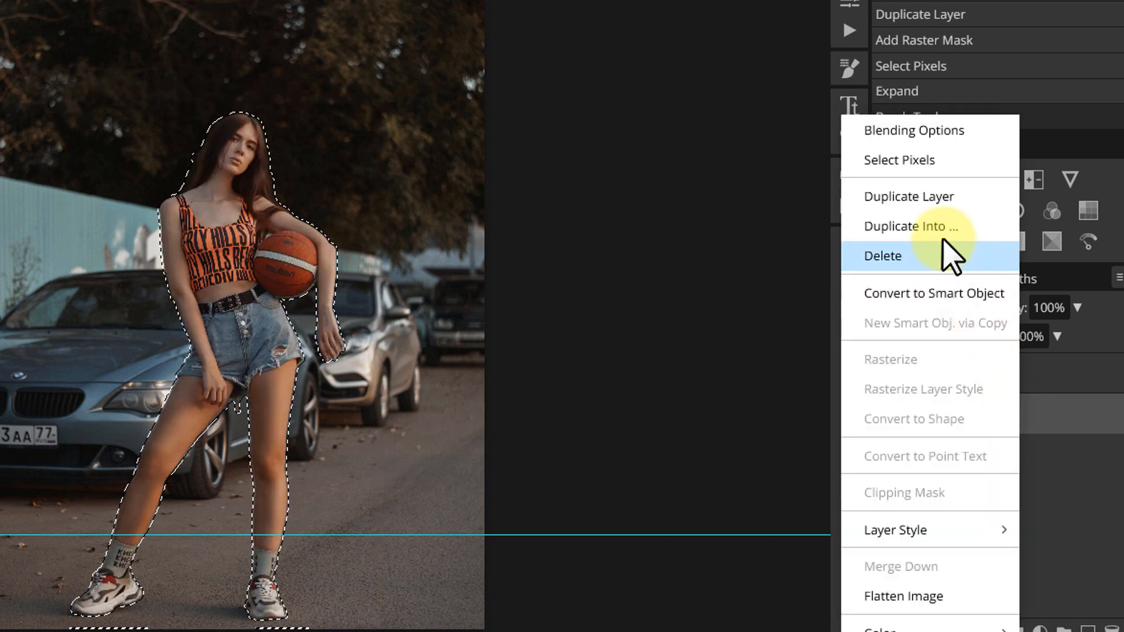
mouse_move(932, 208)
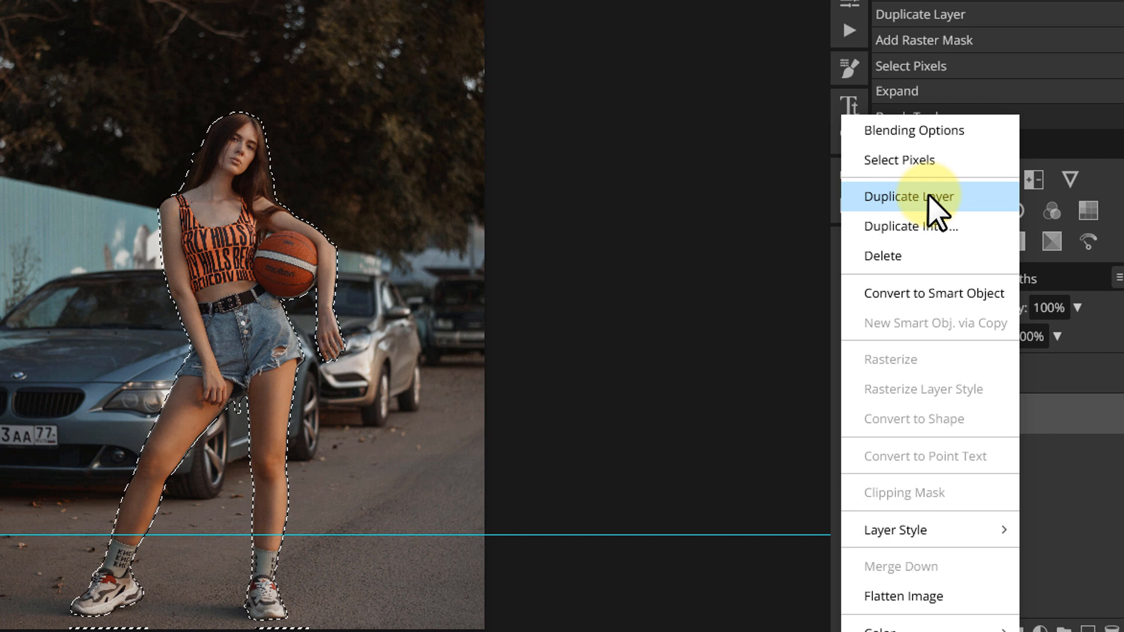
click(909, 197)
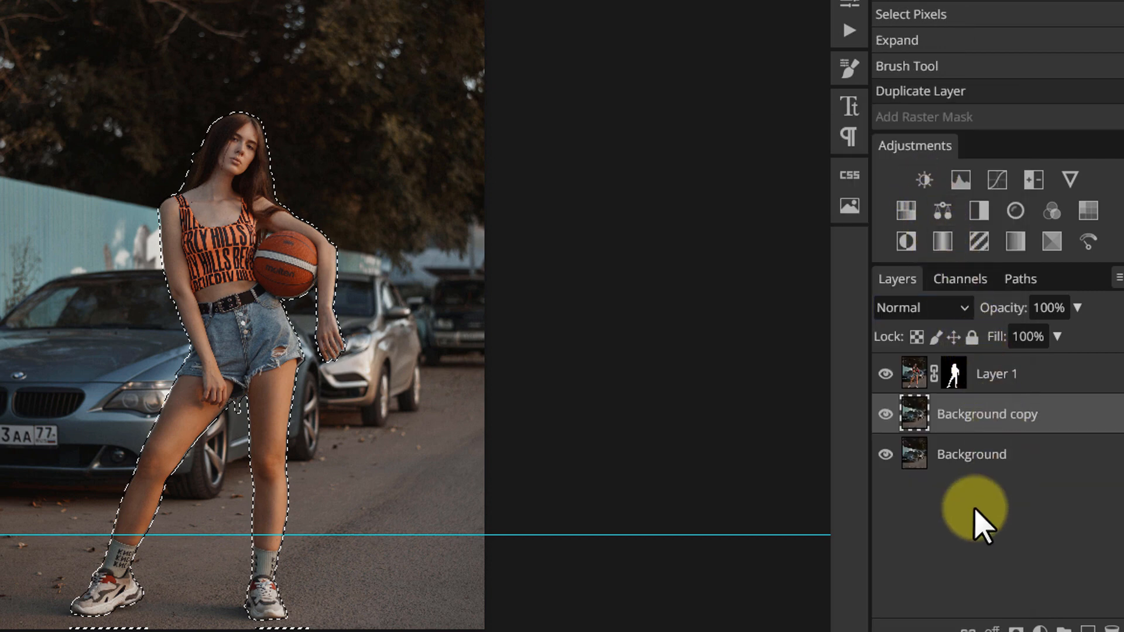
click(924, 116)
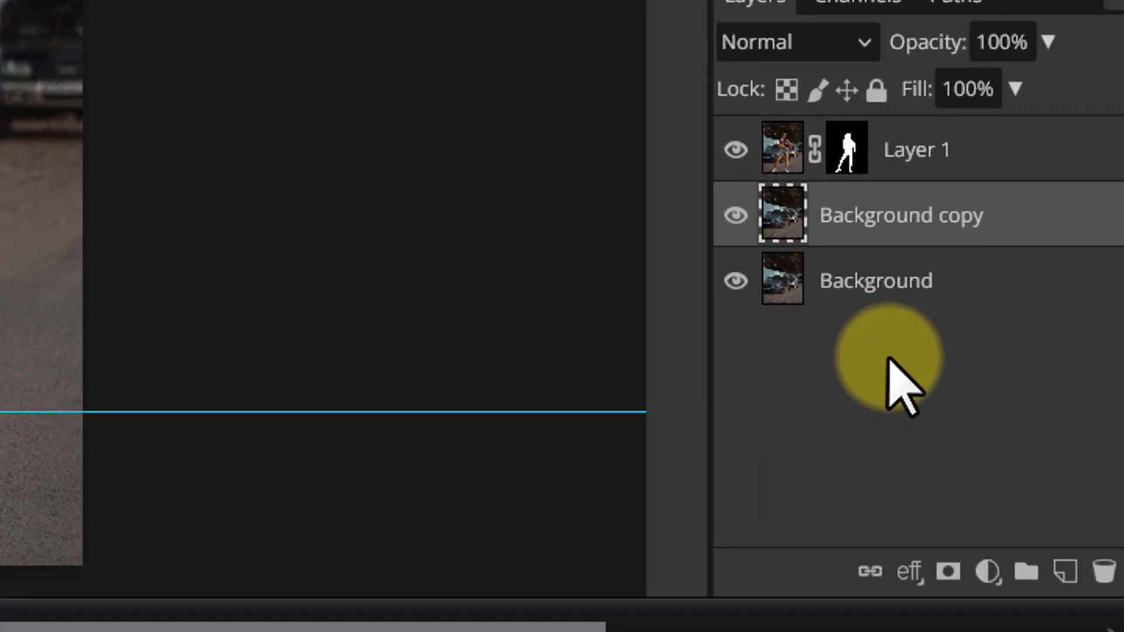
click(908, 539)
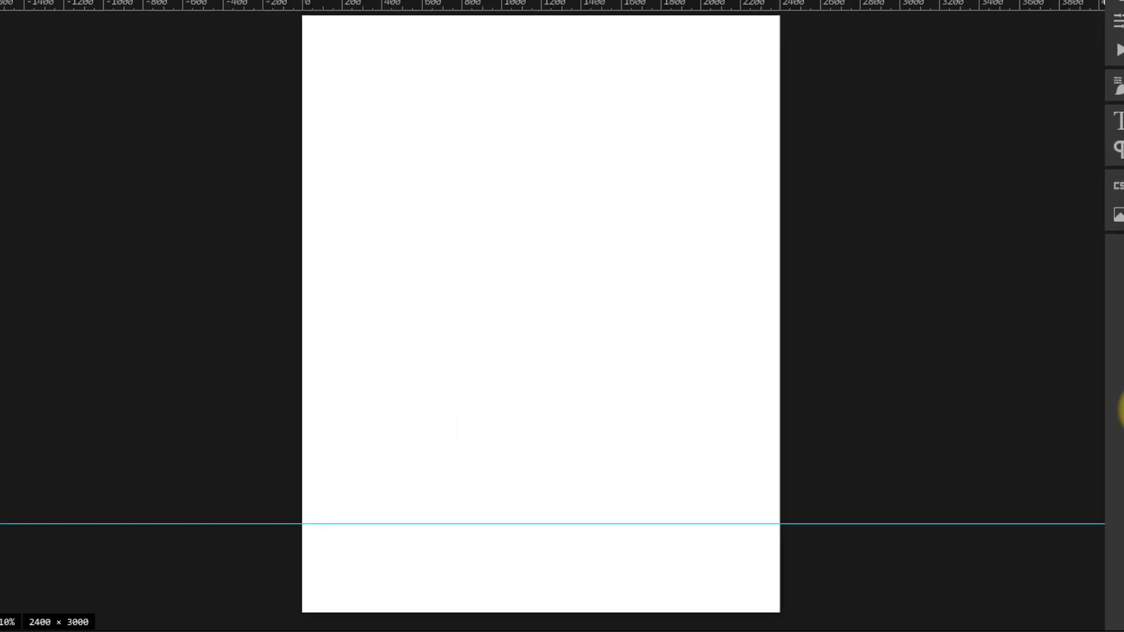
Step: Edit a white-to-black linear gradient and apply it top-to-bottom on Background copy's mask
scroll(up, 3)
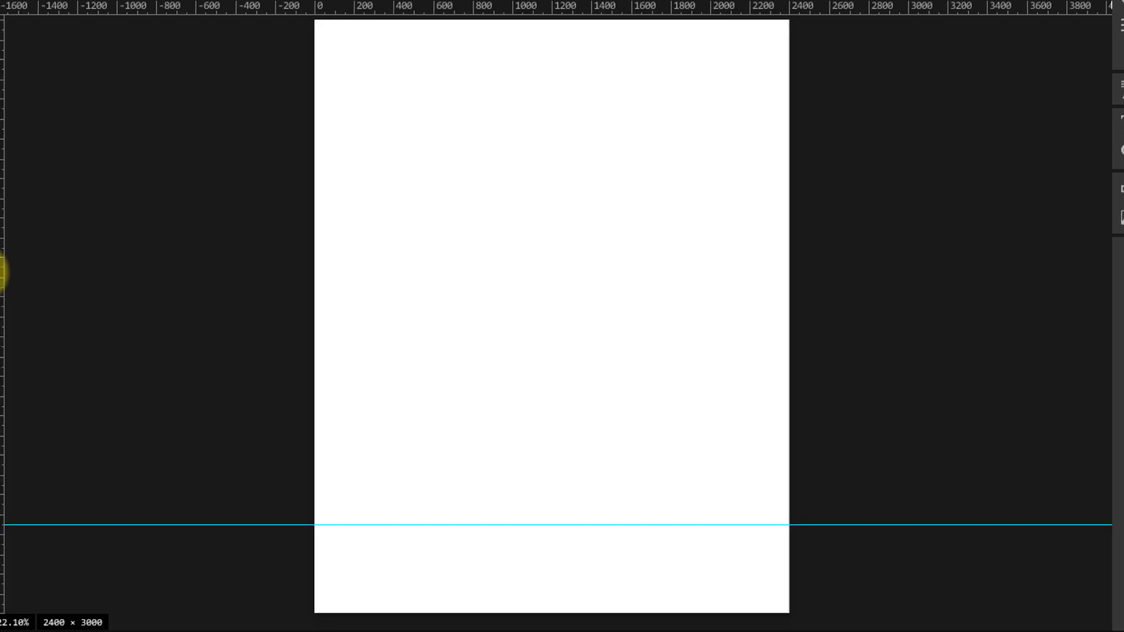
click(20, 271)
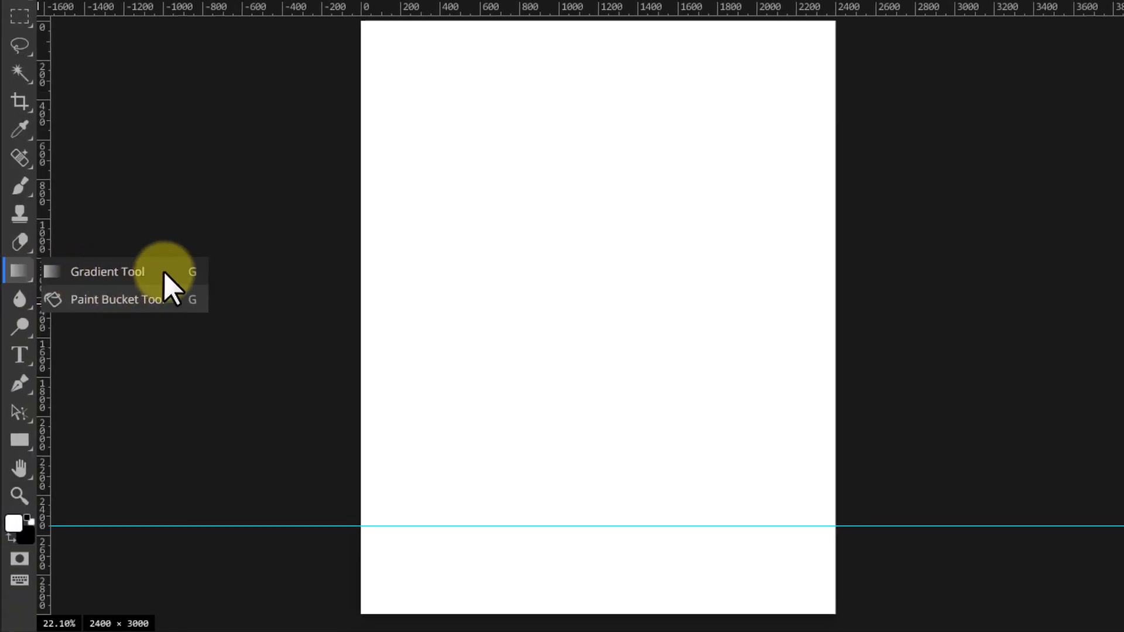
click(107, 271)
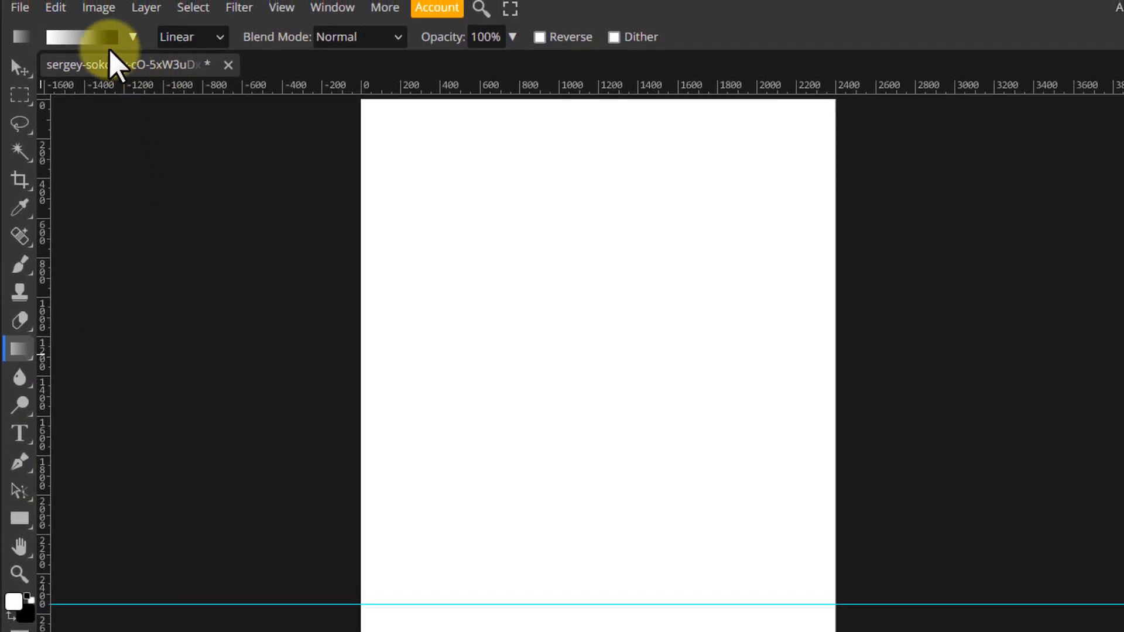
click(82, 36)
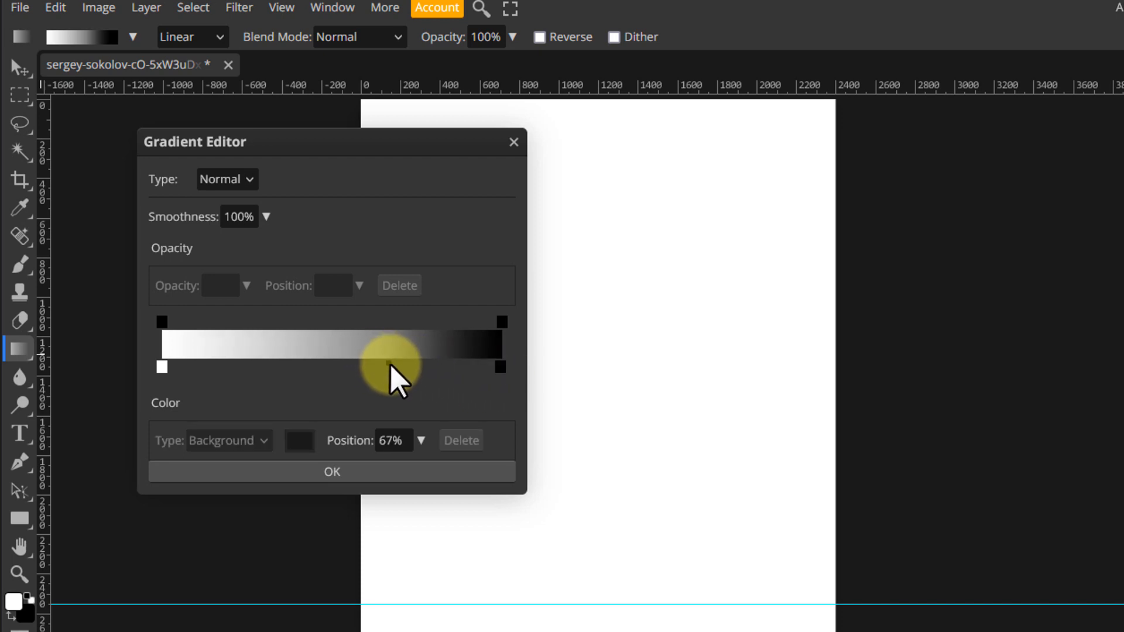
click(332, 472)
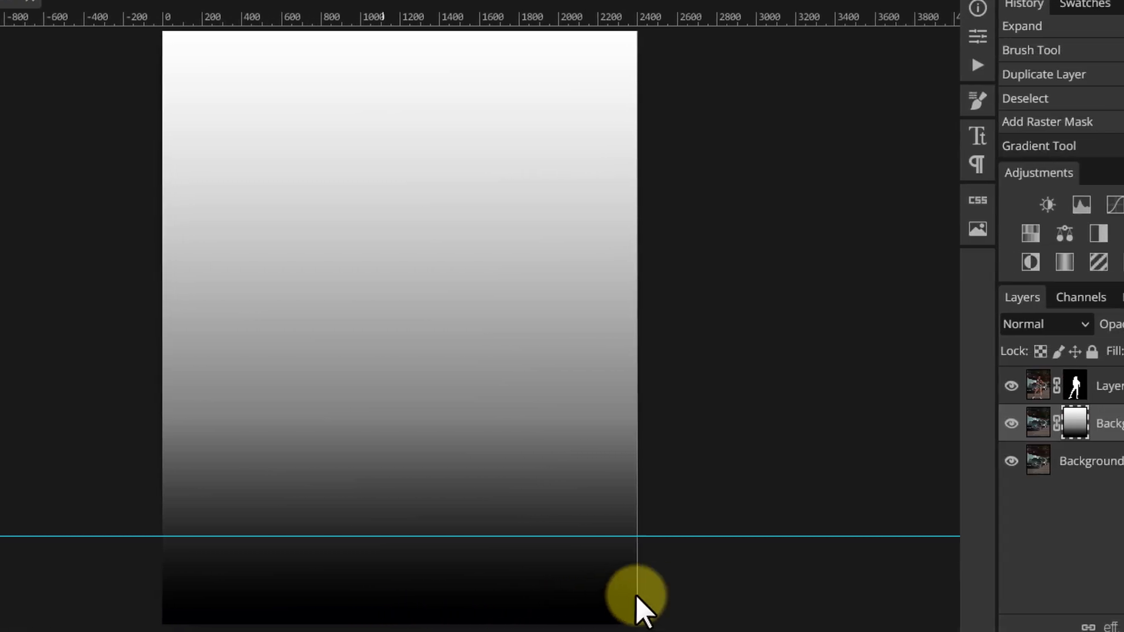
click(901, 423)
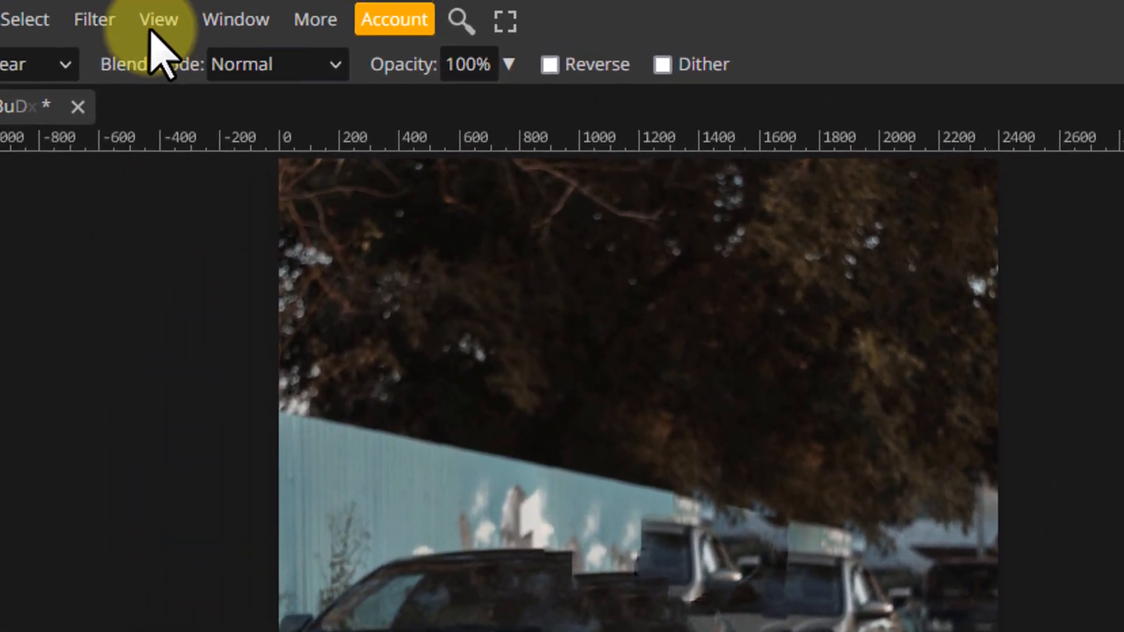
Step: Apply a Gaussian Blur with 30 px radius to the Background copy layer
click(94, 19)
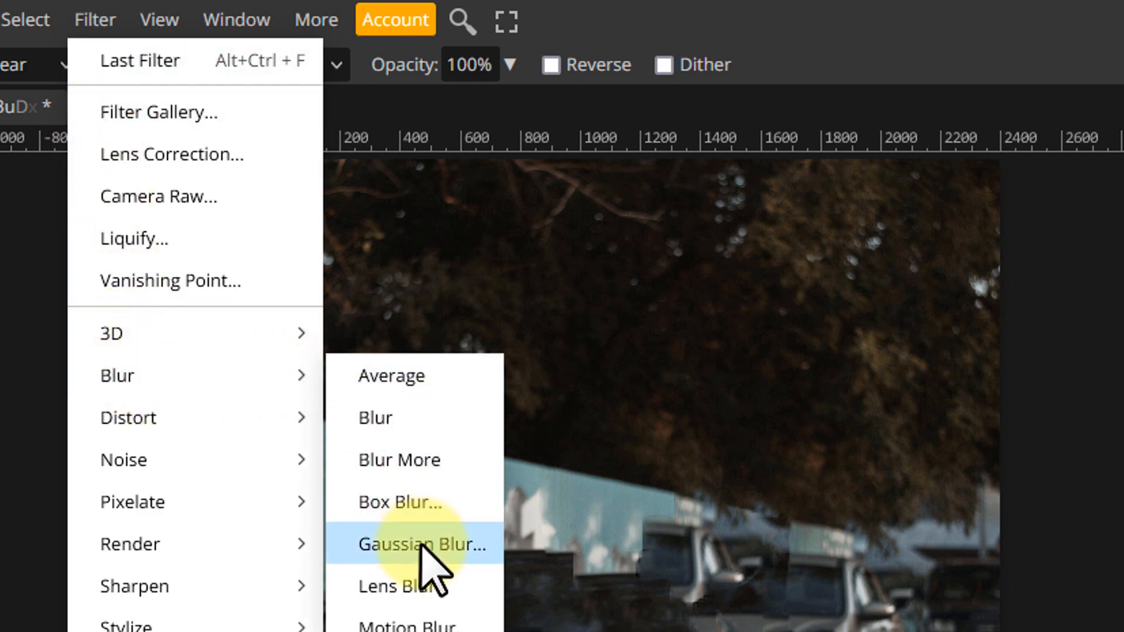
click(424, 544)
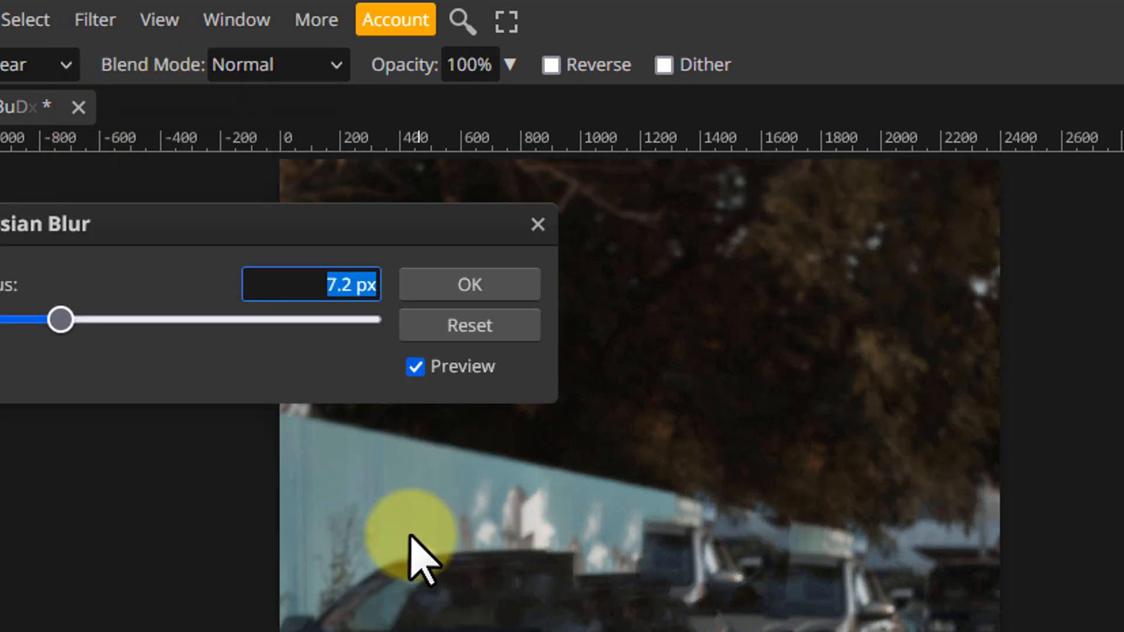
mouse_move(230, 390)
text(30)
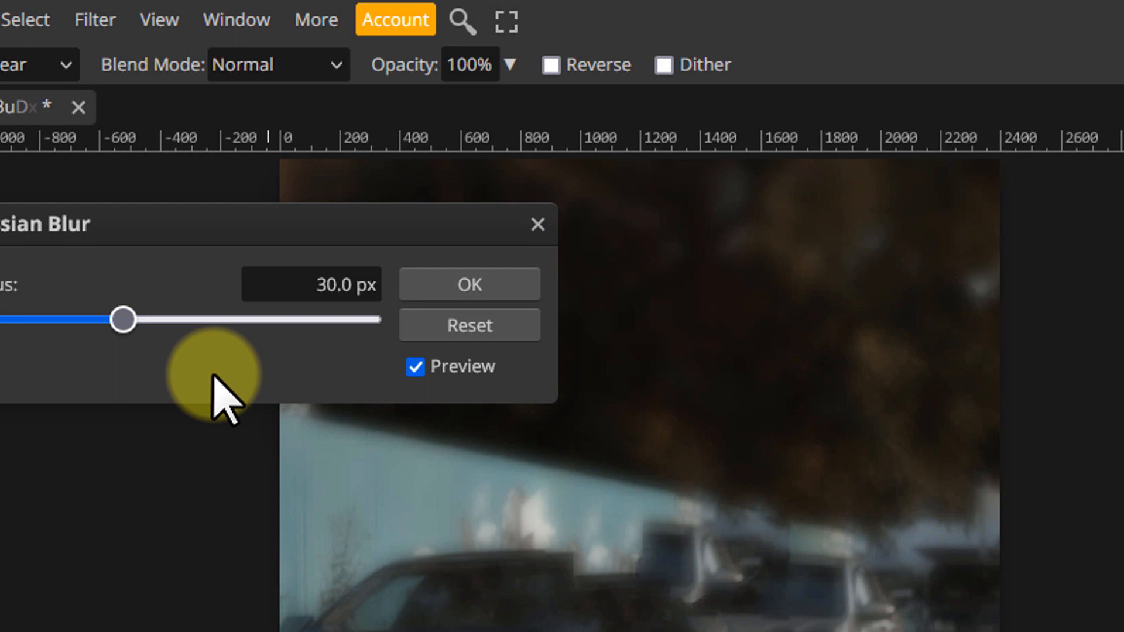
click(468, 284)
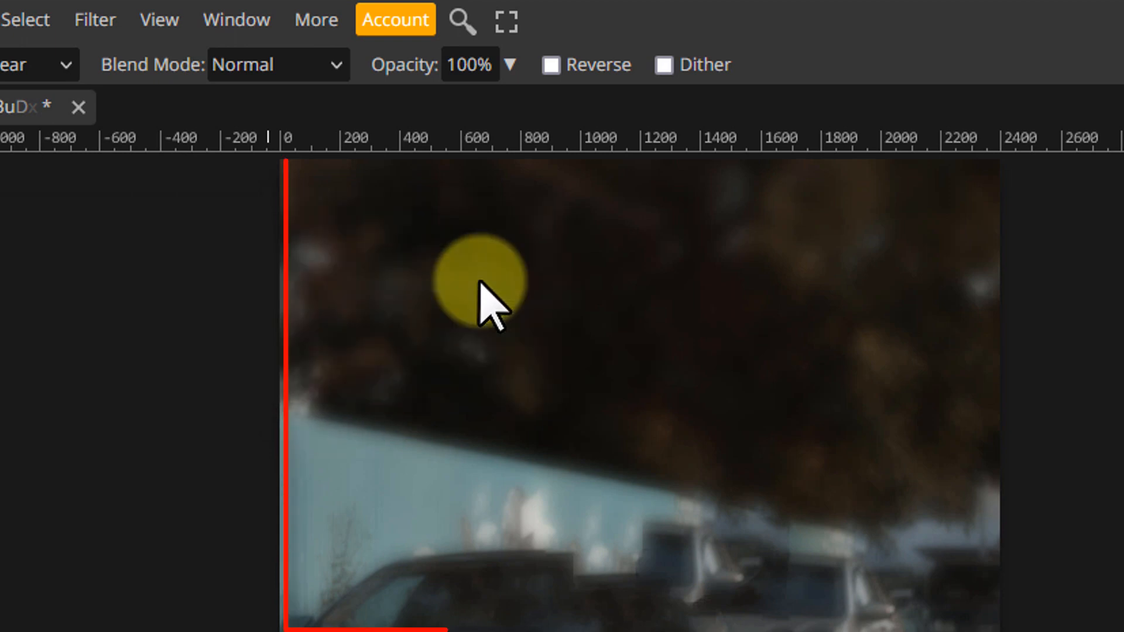